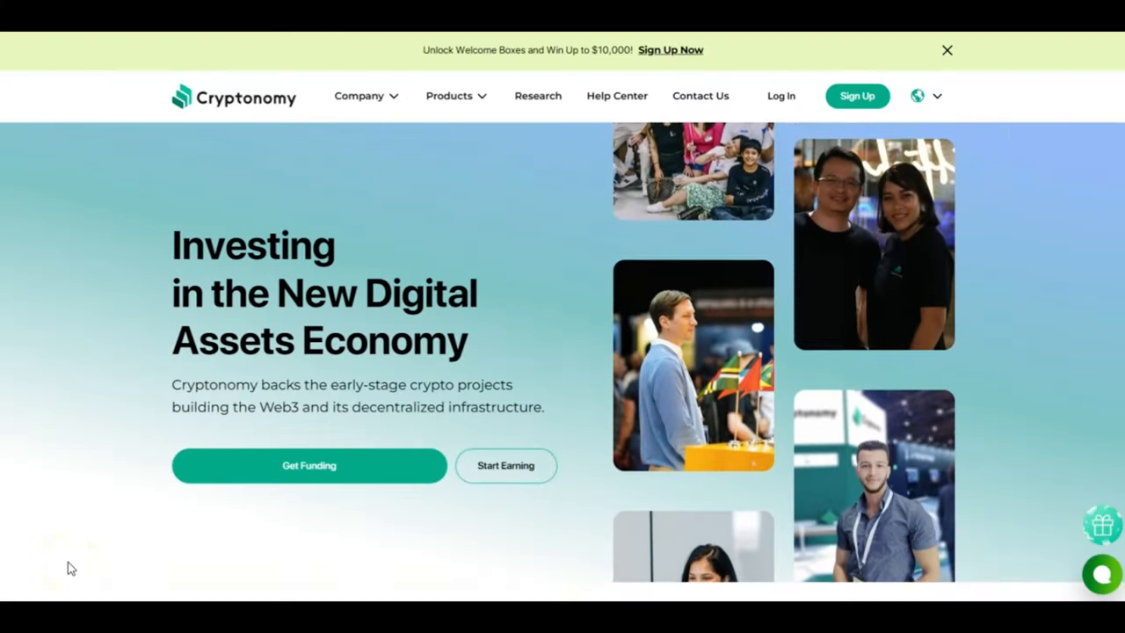
Scroll down through the Interest Account's Launchpool contracts list.
scroll(down, 3)
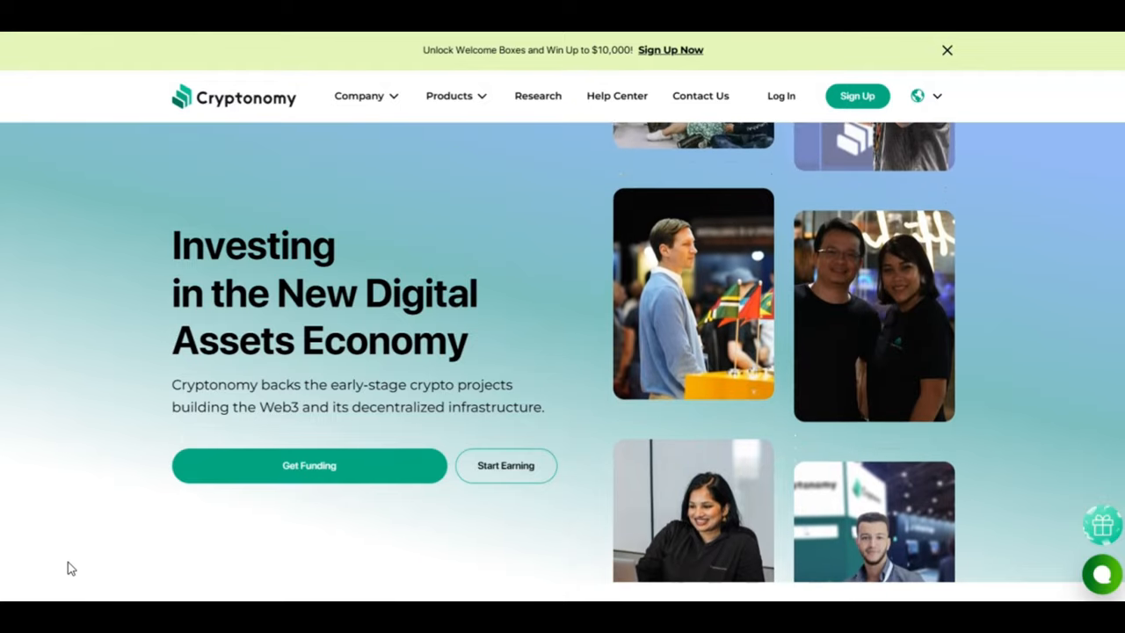
scroll(down, 3)
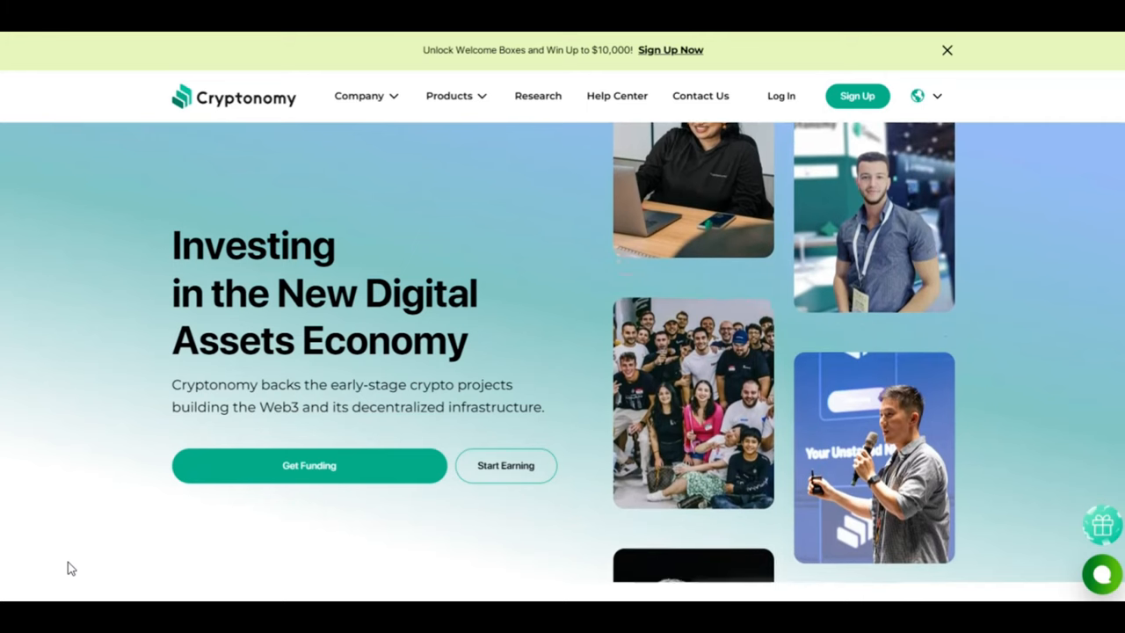
scroll(down, 3)
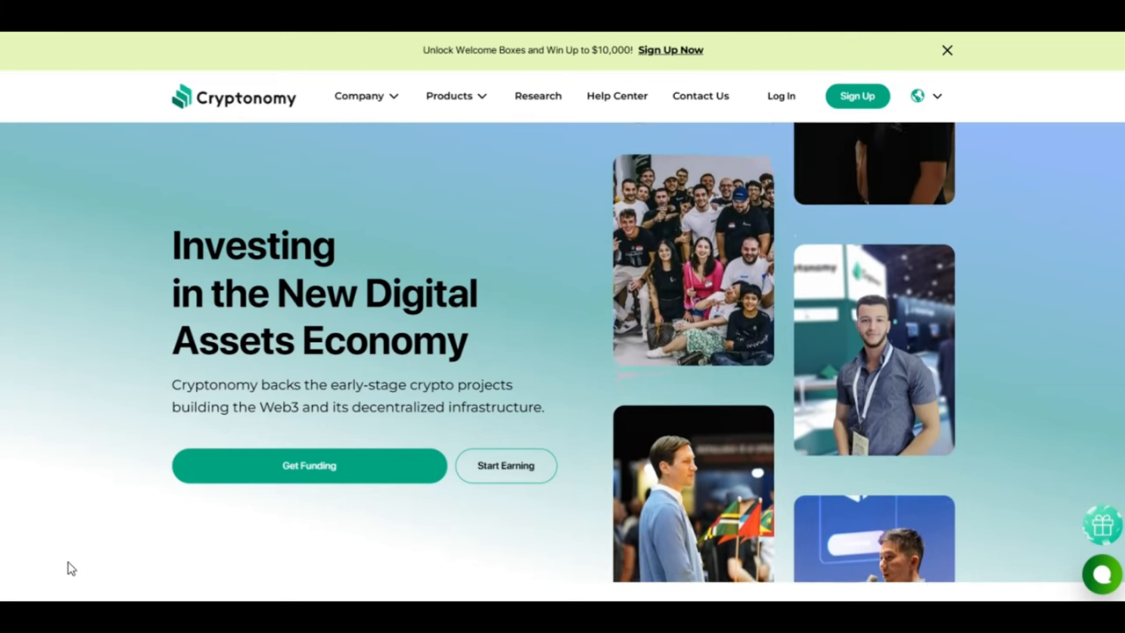
scroll(down, 3)
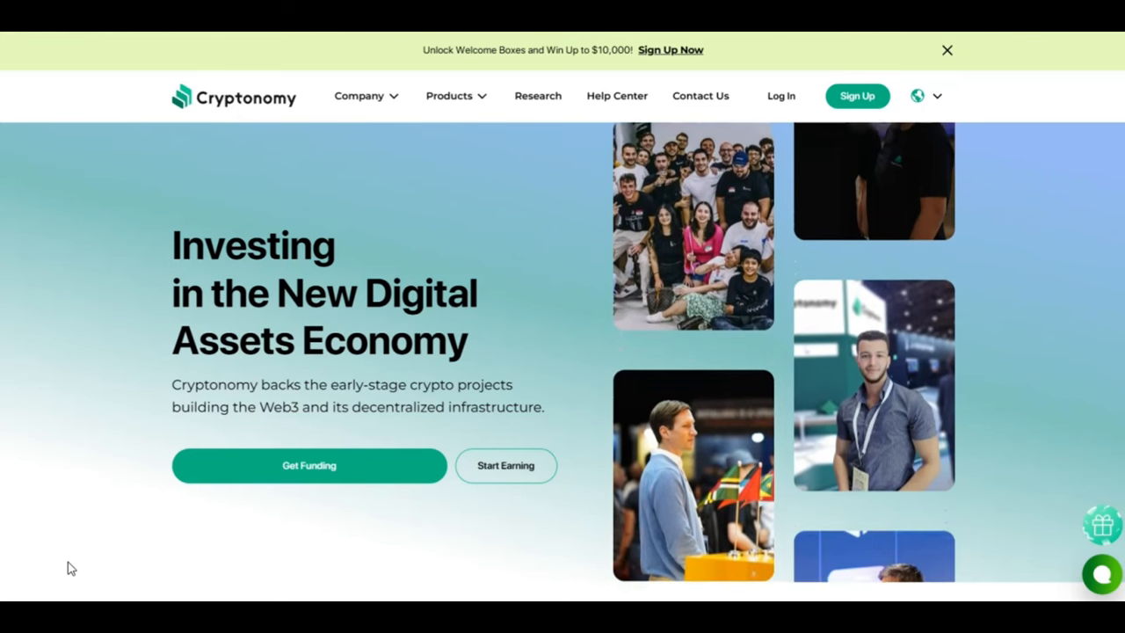
scroll(down, 3)
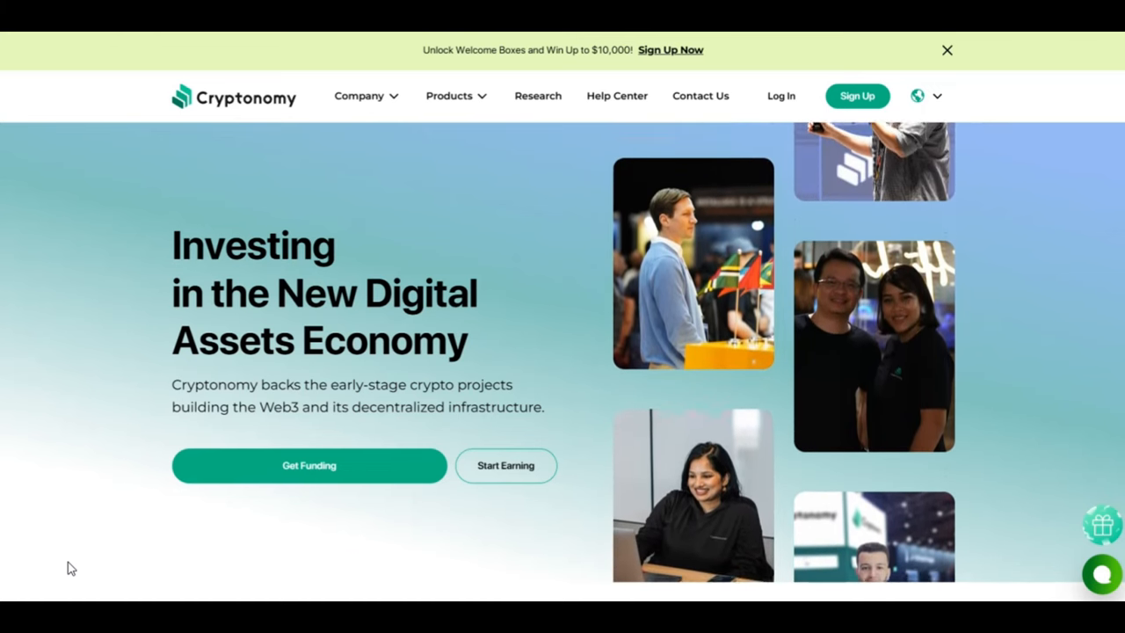
scroll(down, 3)
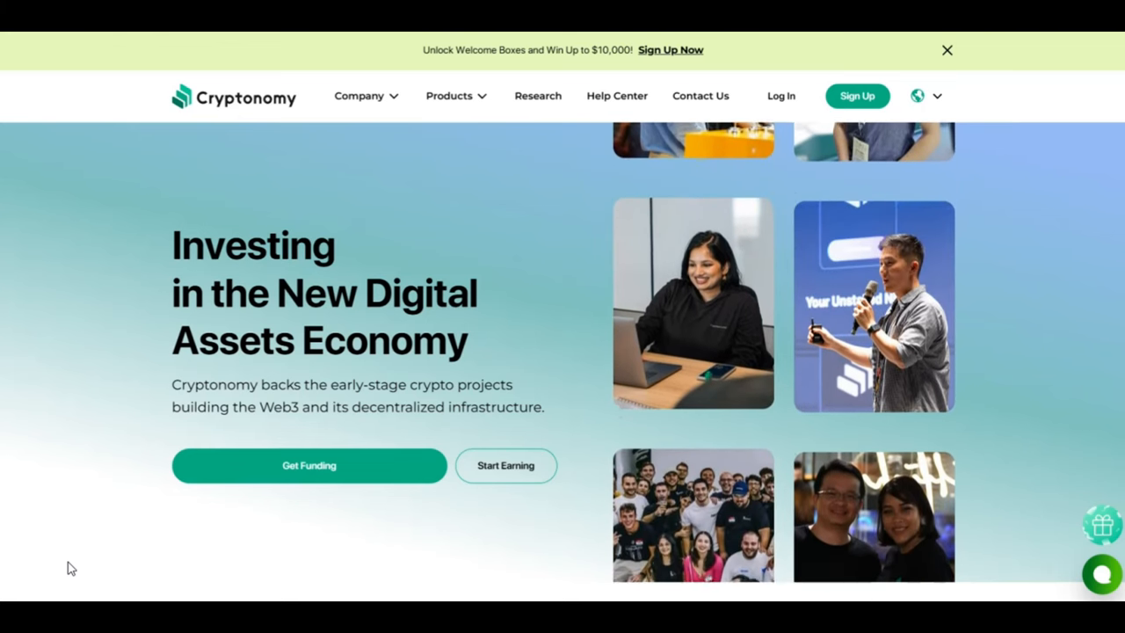
scroll(down, 3)
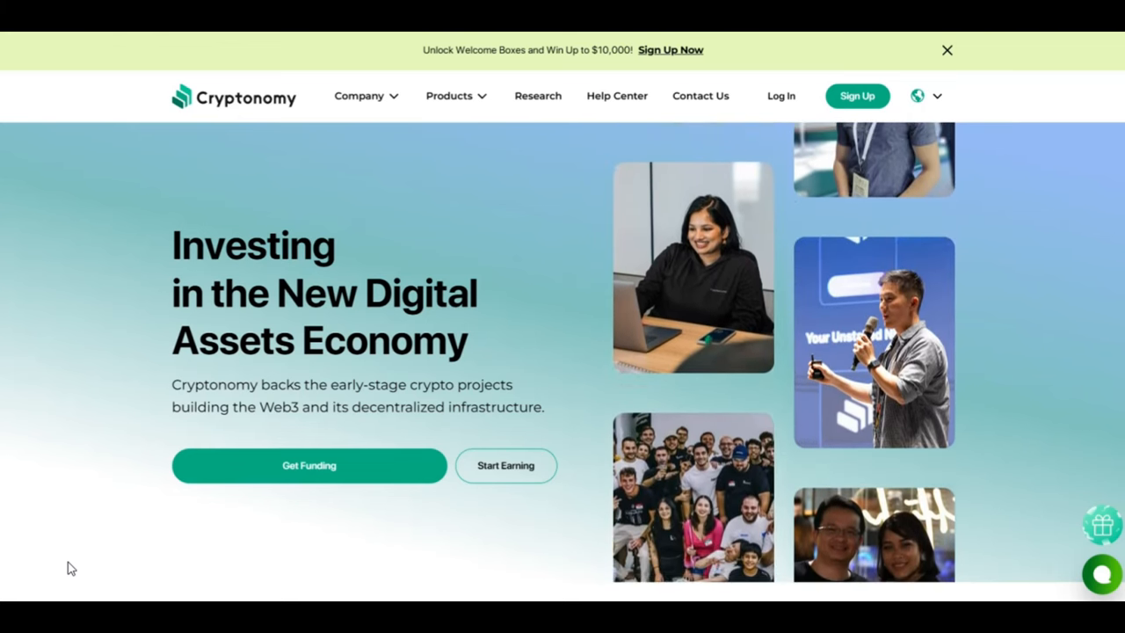
scroll(down, 3)
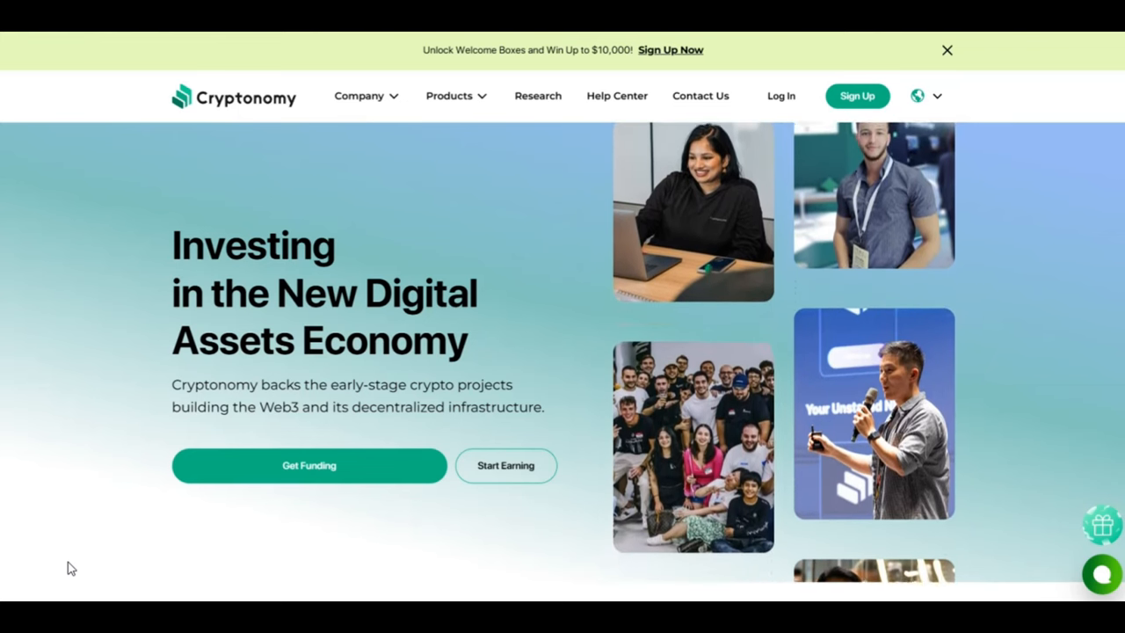
scroll(down, 3)
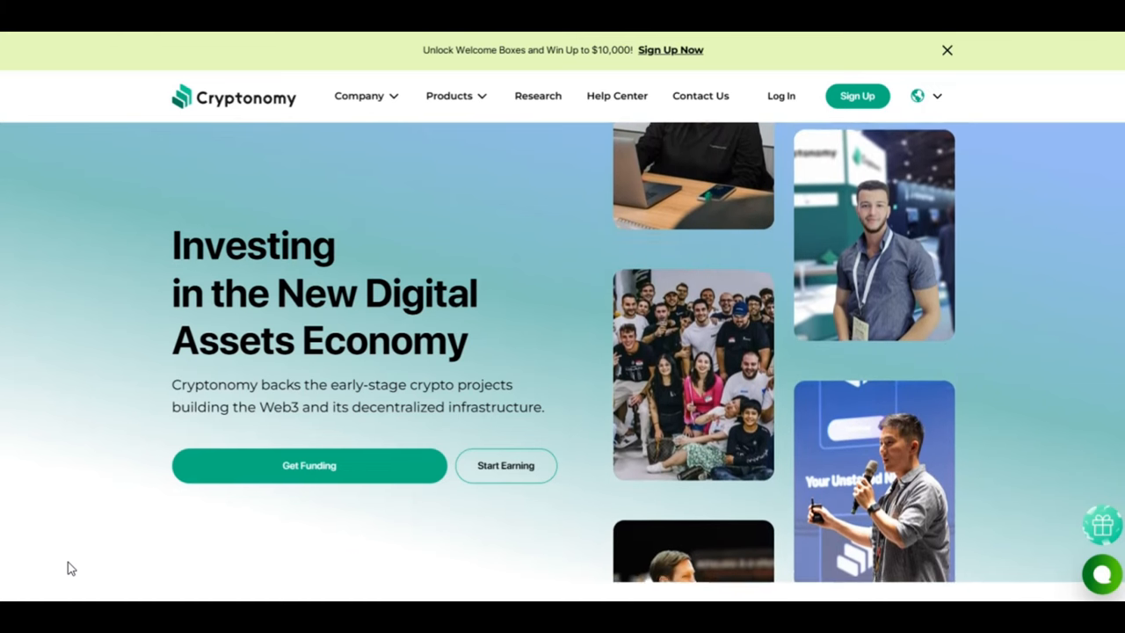
scroll(down, 3)
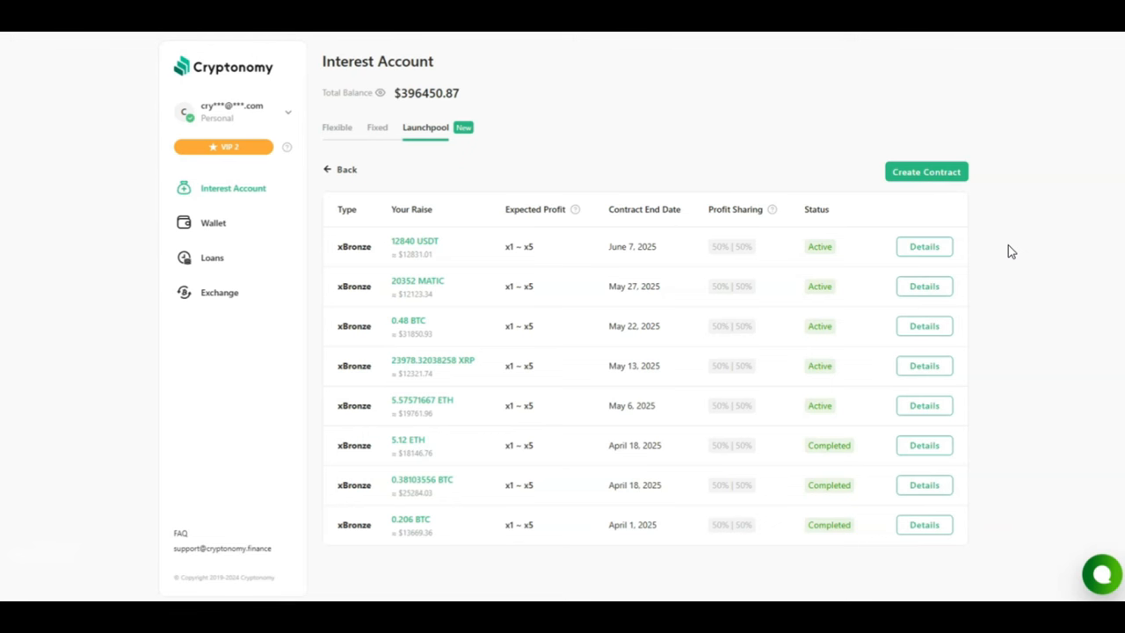
Open the details of the completed 0.206 BTC xBronze contract.
click(924, 525)
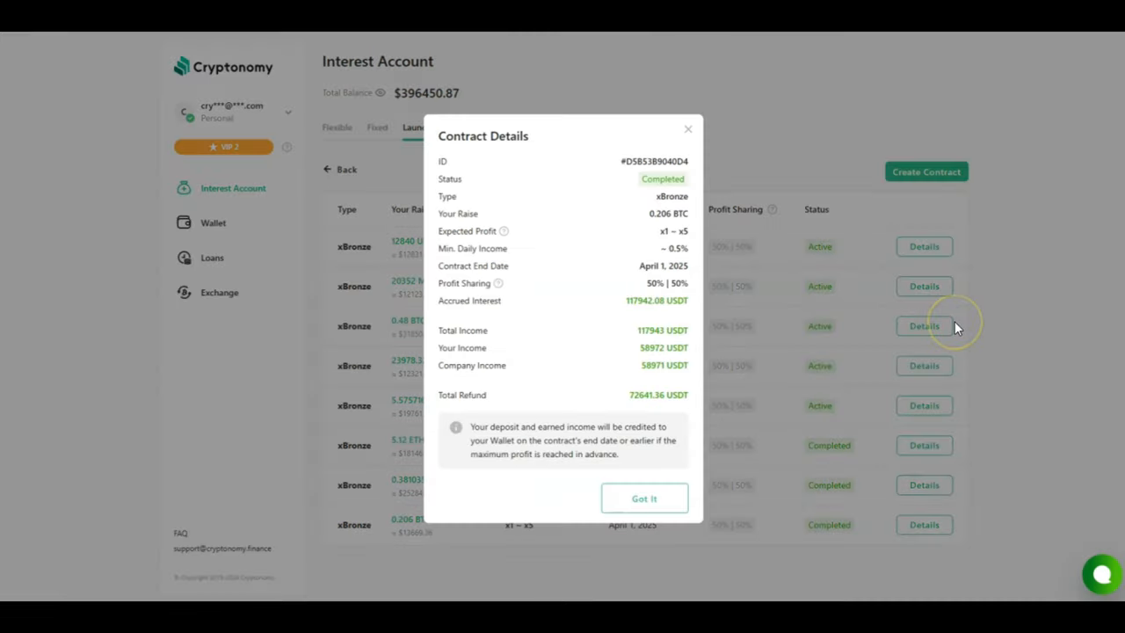
mouse_move(954, 326)
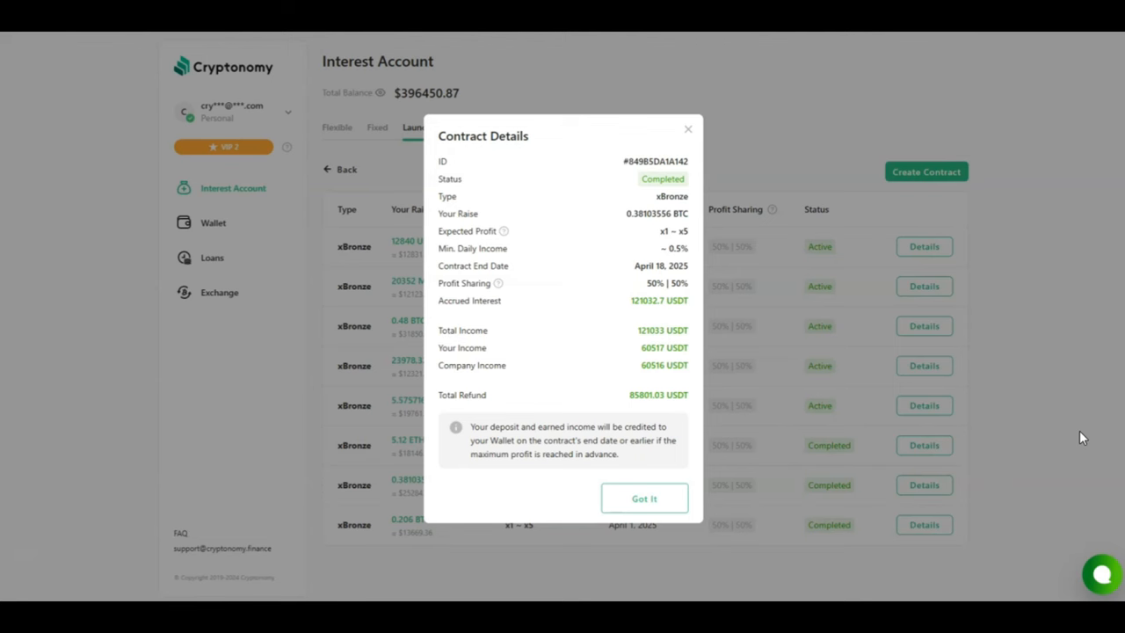
Open the details of the completed 5.12 ETH xBronze contract.
click(924, 445)
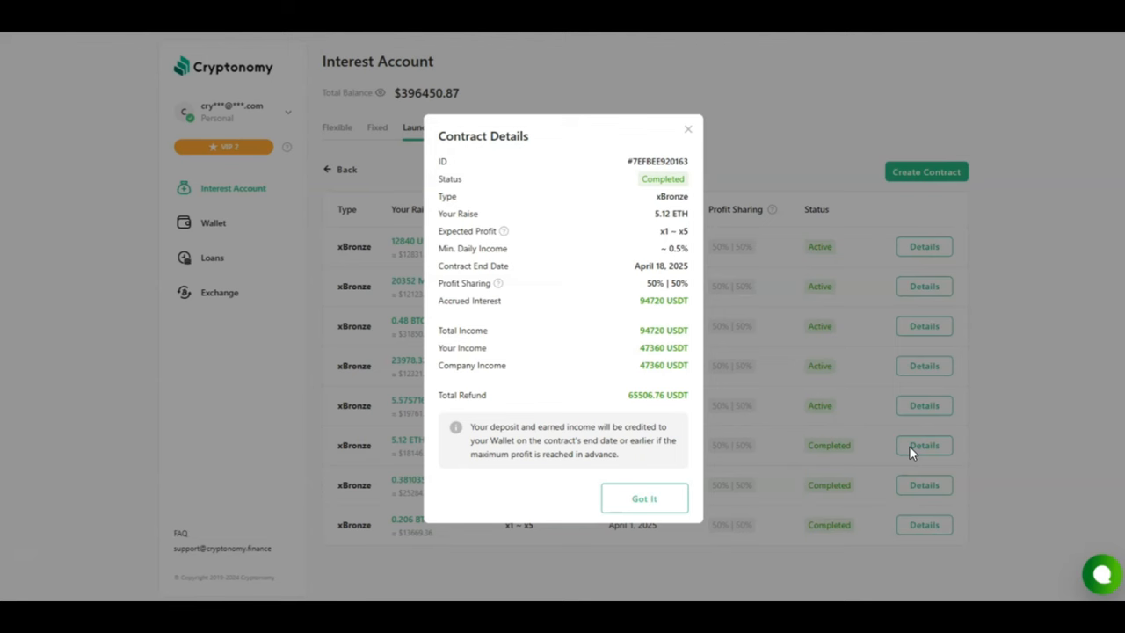
mouse_move(1105, 398)
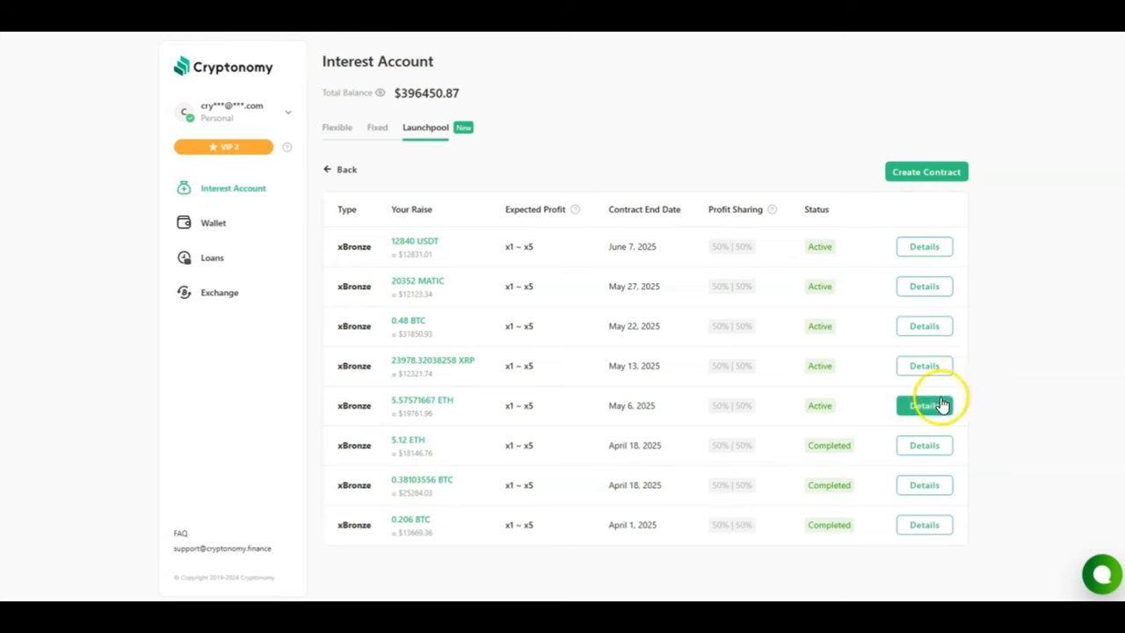
View the details of the active 5.57571667 ETH contract.
click(924, 405)
text(51000)
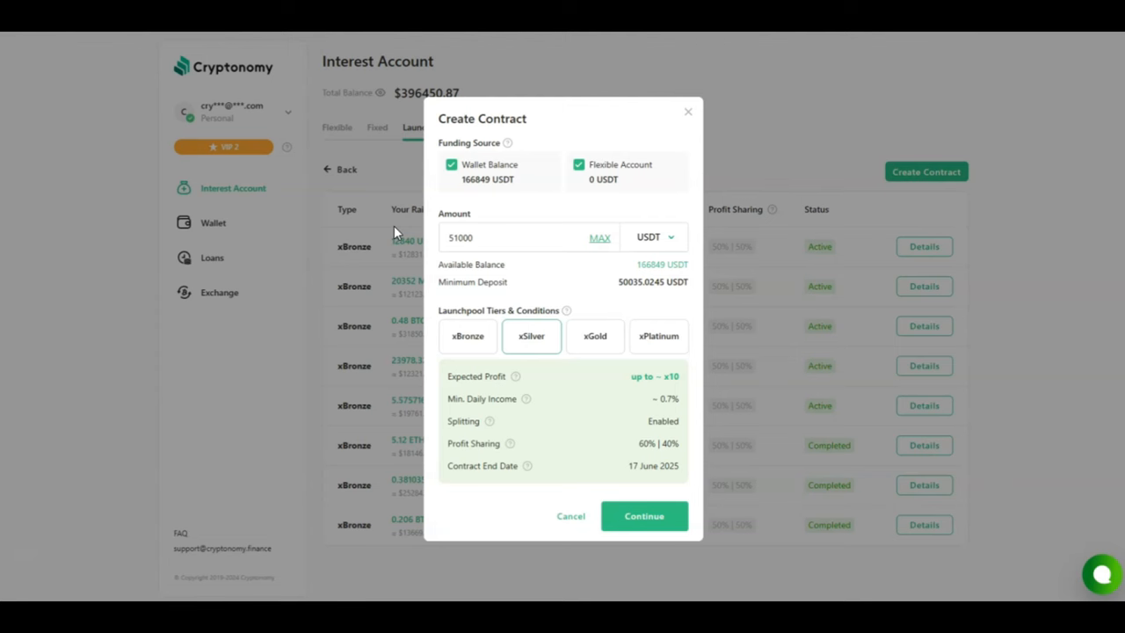
Continue the 51000 USDT xSilver contract to its confirmation summary.
click(518, 237)
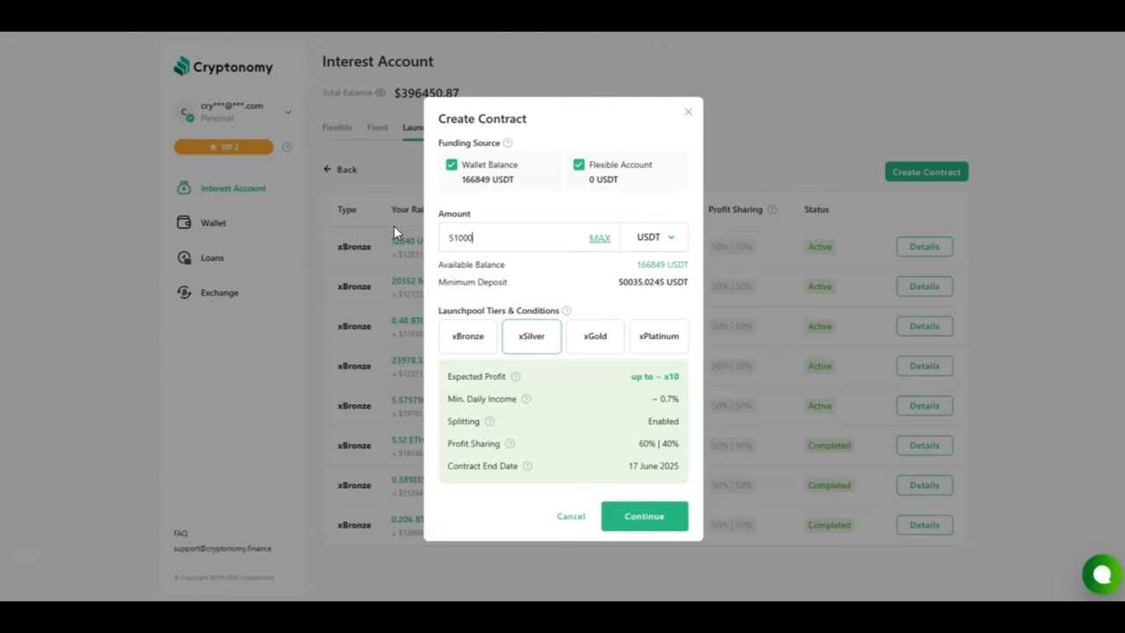
mouse_move(583, 457)
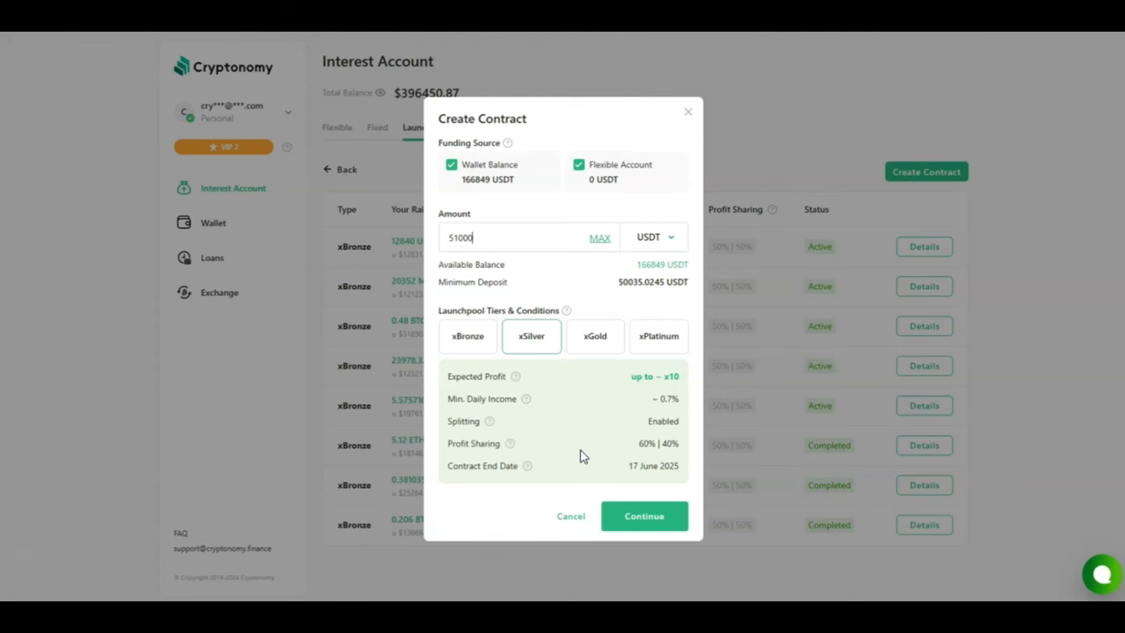
click(643, 516)
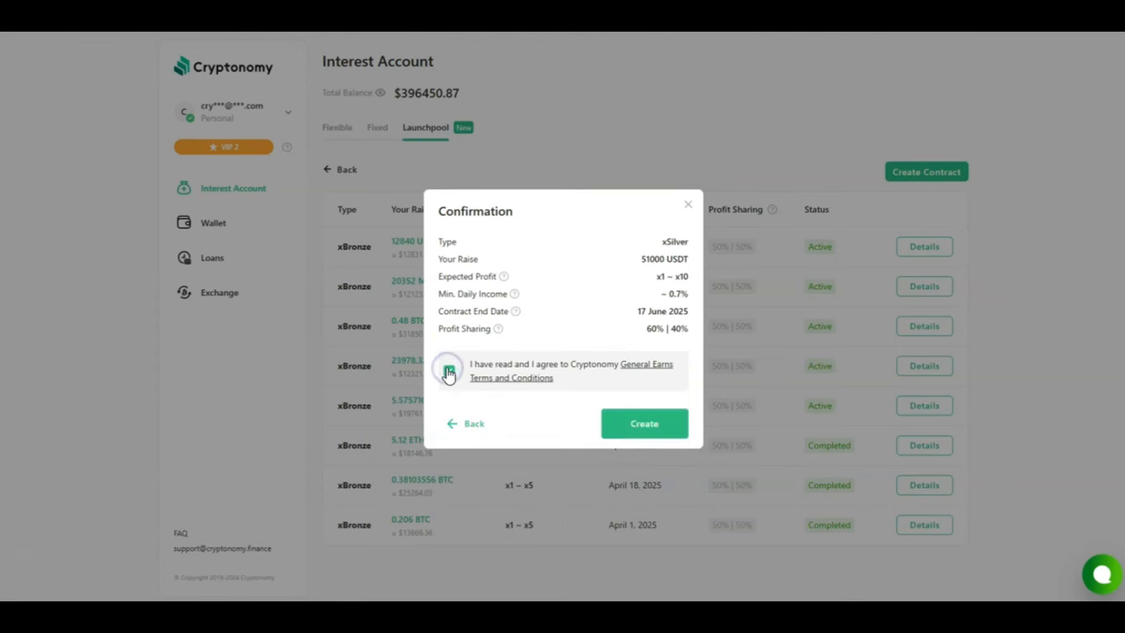
Accept the terms, submit the xSilver 51000 USDT contract and dismiss the confirmation.
click(449, 368)
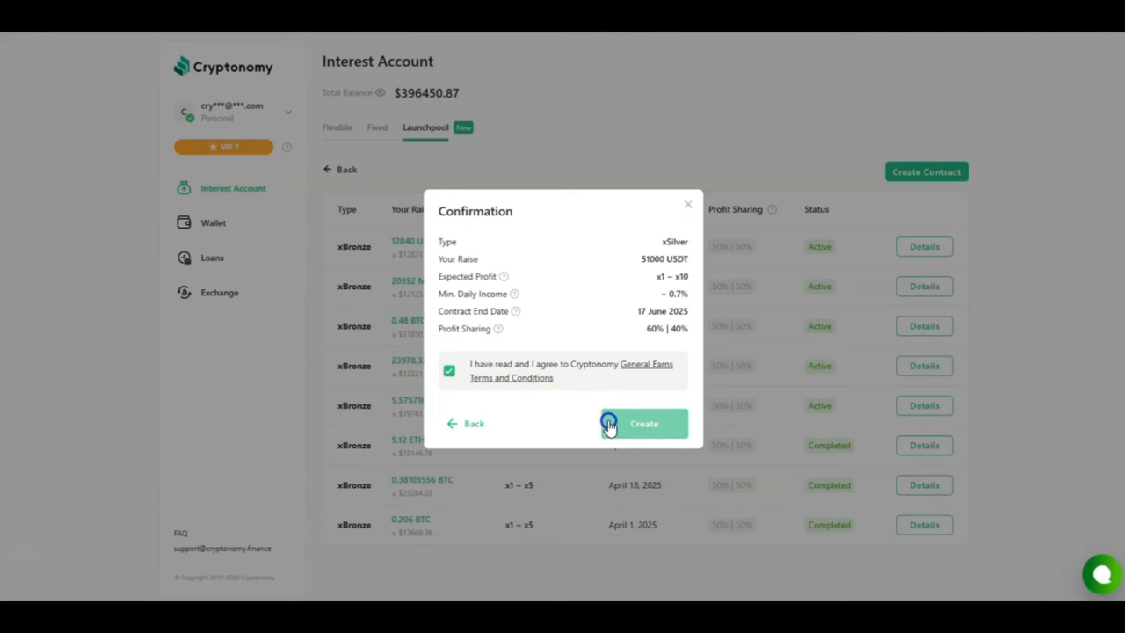
click(644, 423)
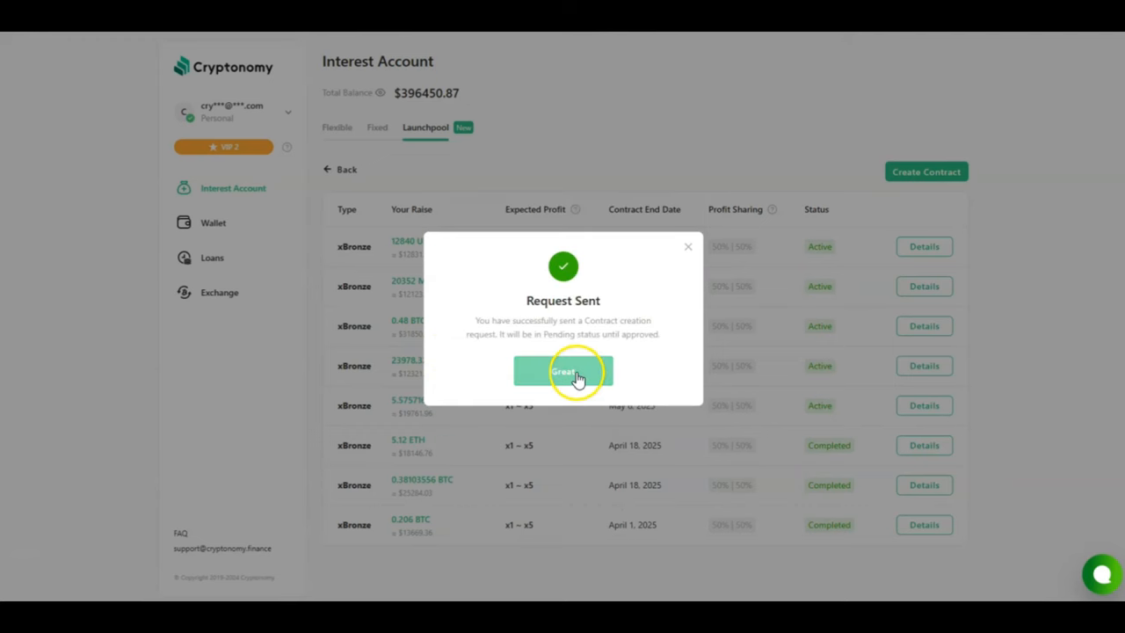
click(562, 371)
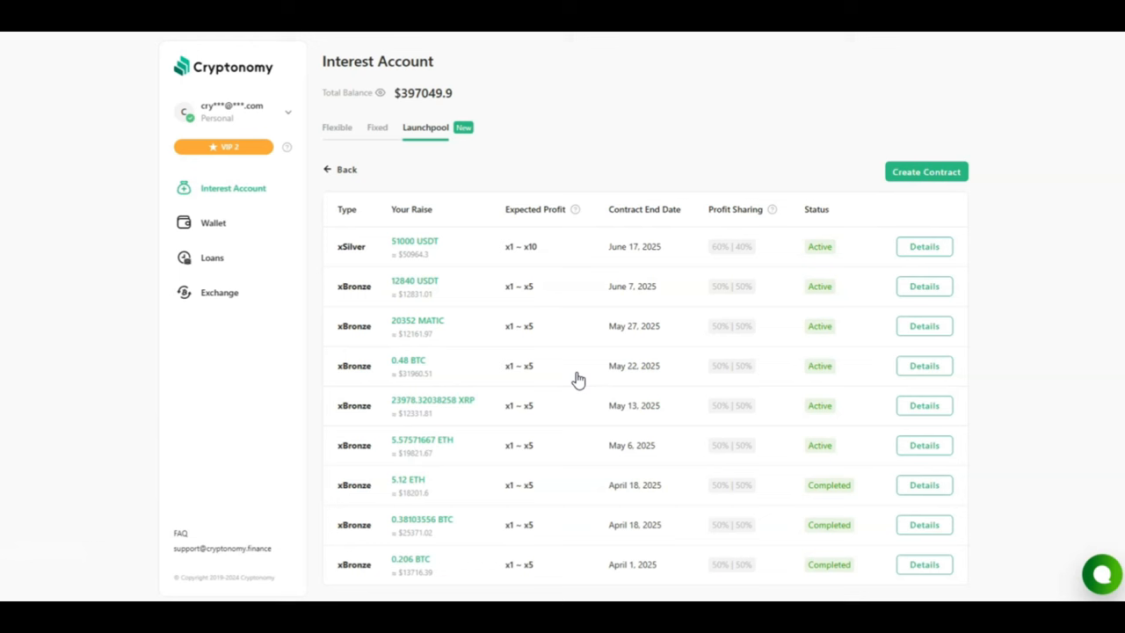
Switch to the fixed deposits list and begin a new deposit.
click(377, 127)
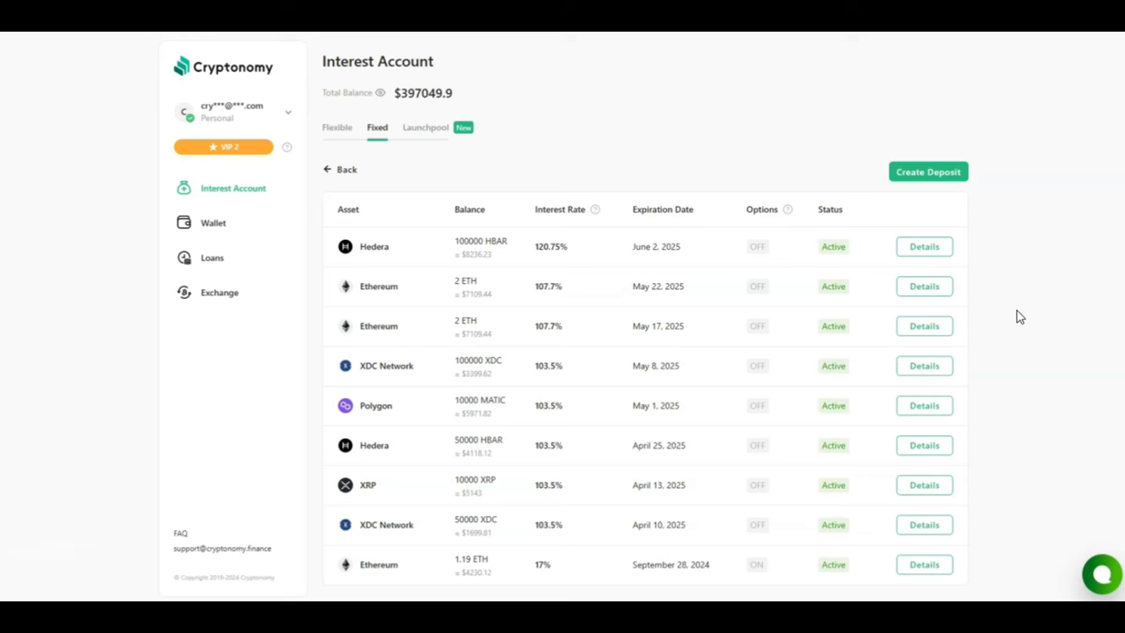
click(924, 326)
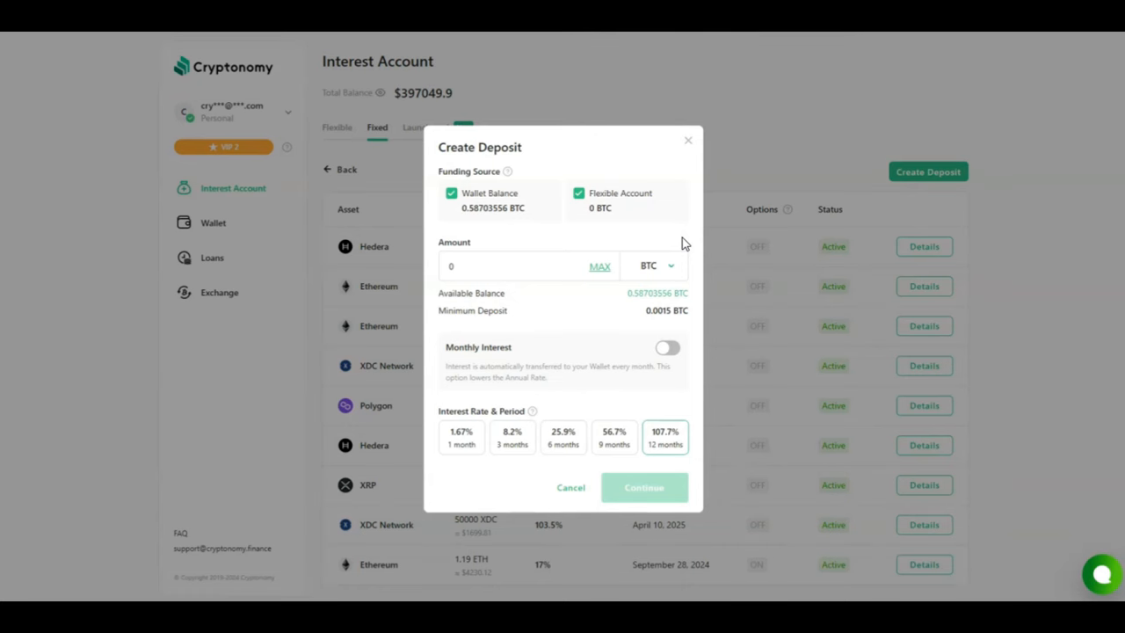
Fill in the full 0.58703556 BTC balance and continue to the confirmation.
click(599, 267)
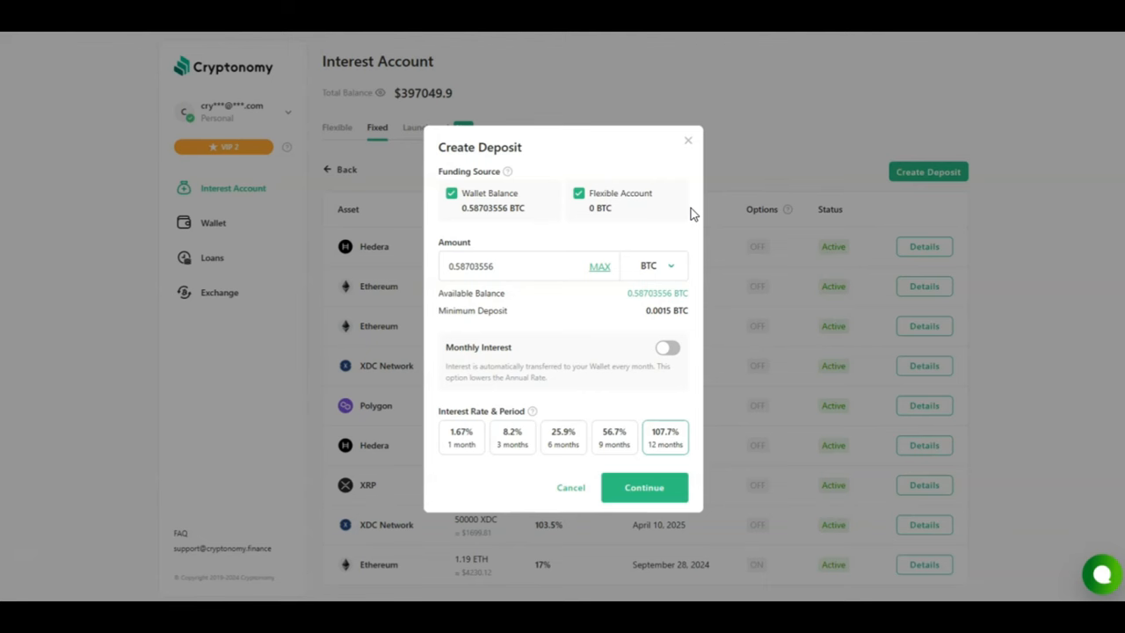
click(644, 487)
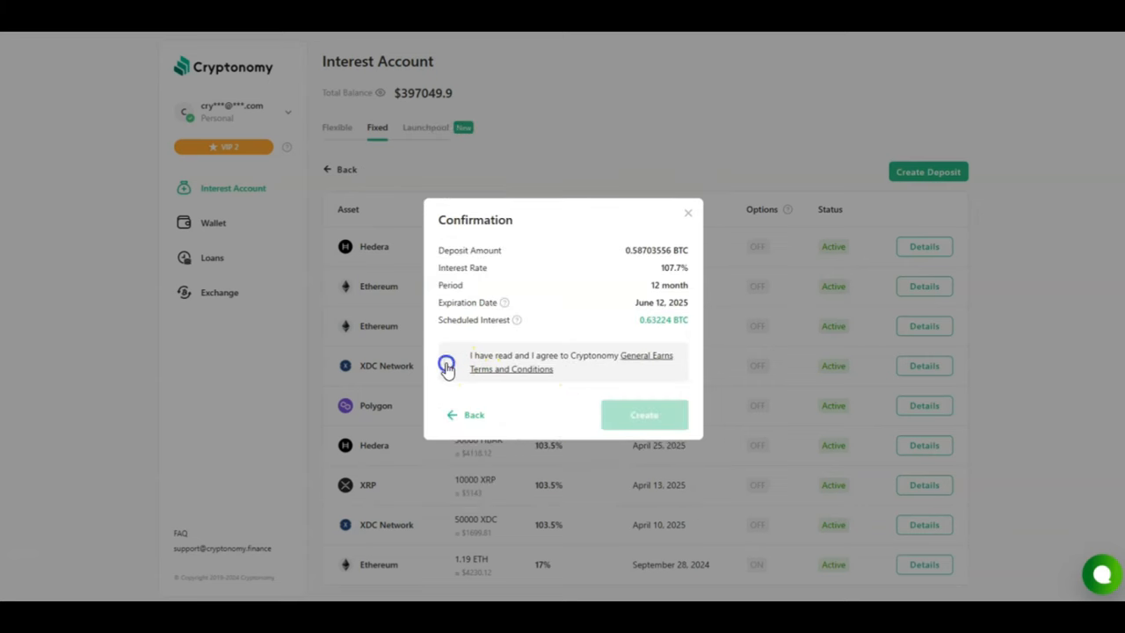
Accept the terms, create the 0.58703556 BTC deposit, then view wallet transactions.
click(448, 363)
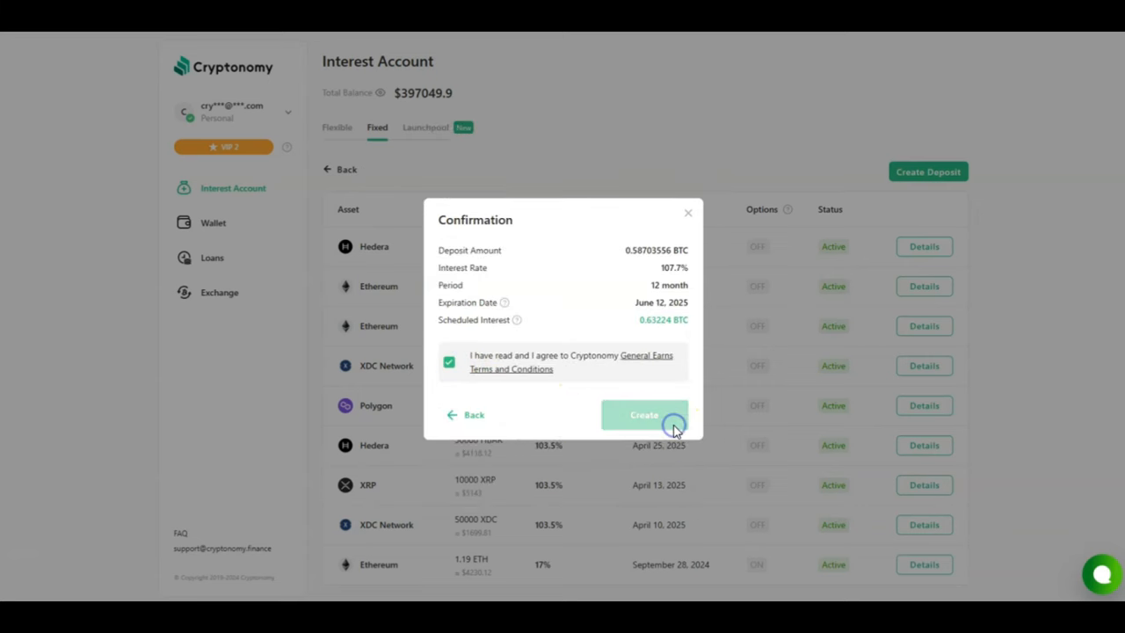
click(644, 414)
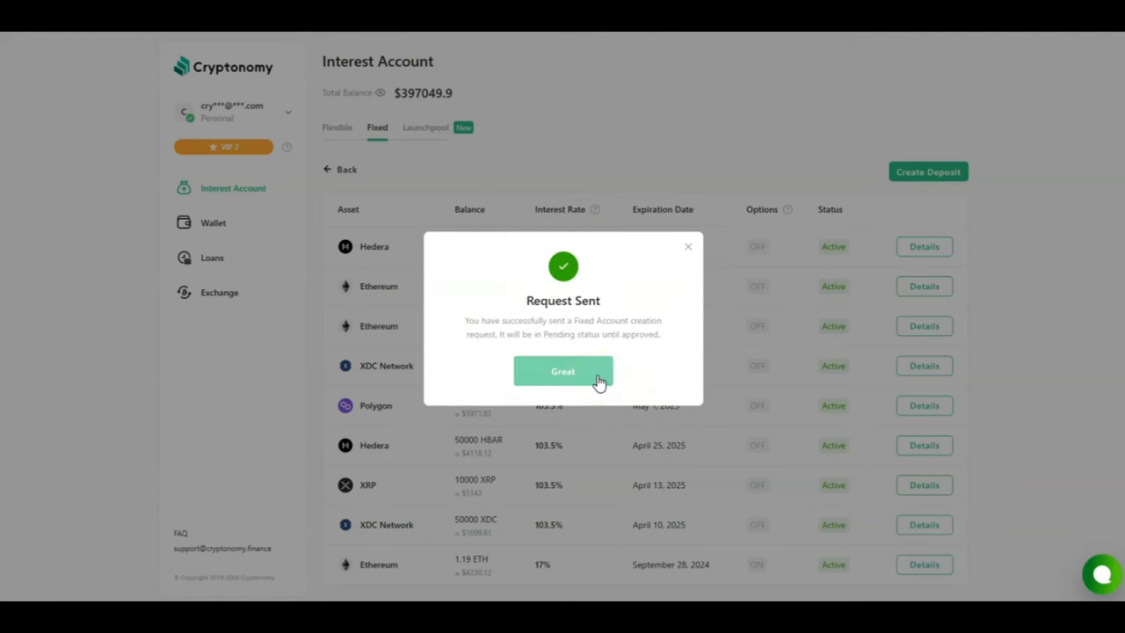
click(563, 371)
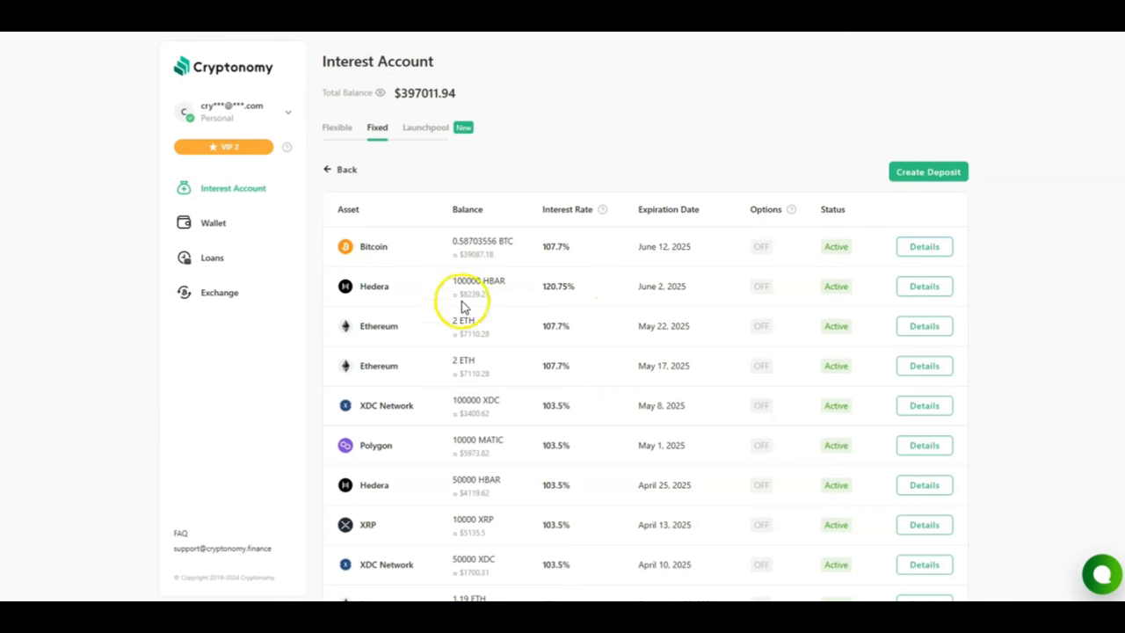
mouse_move(435, 266)
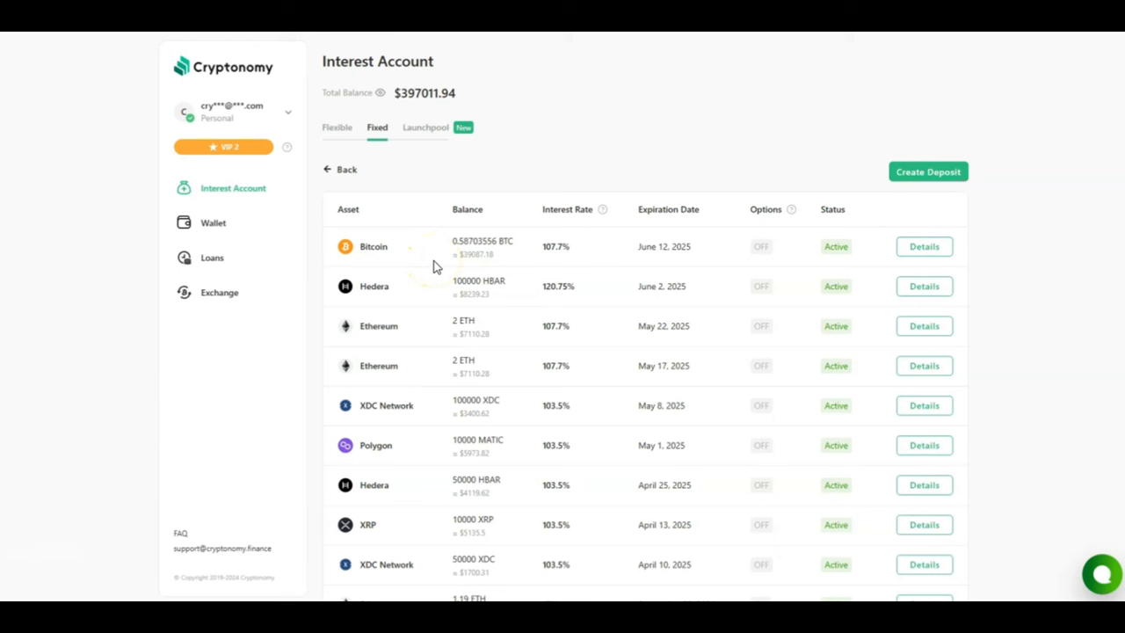
click(214, 223)
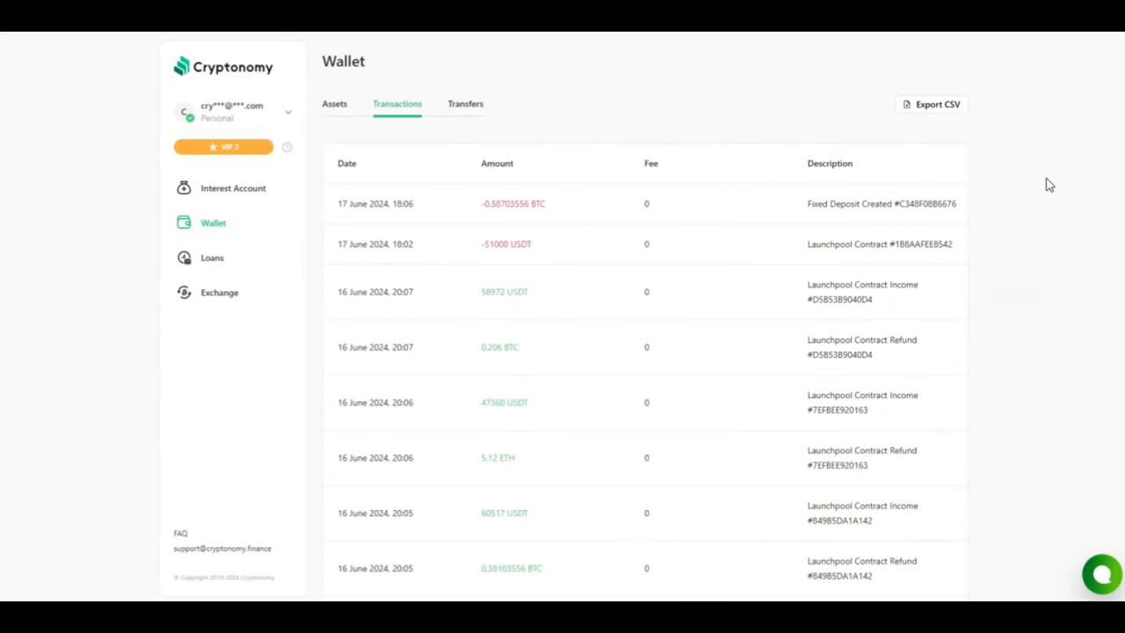